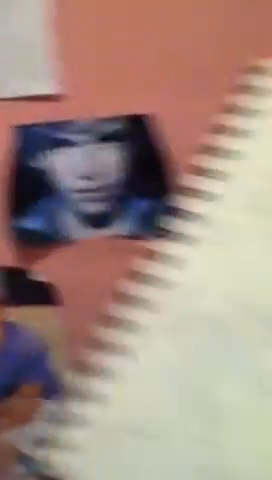
{"action": "mouse_move", "coordinate": [136, 240]}
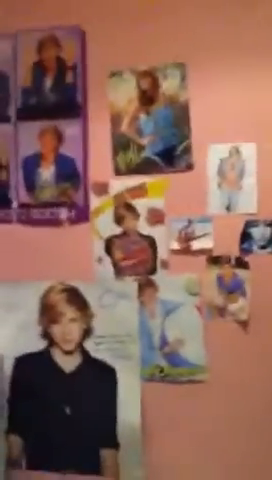
{"action": "scroll", "scroll_direction": "down", "scroll_amount": 3}
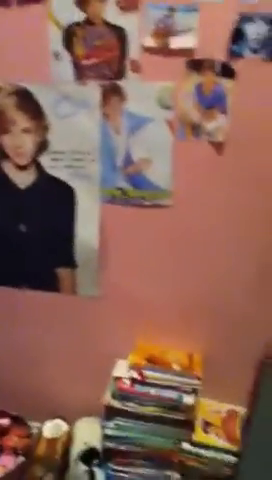